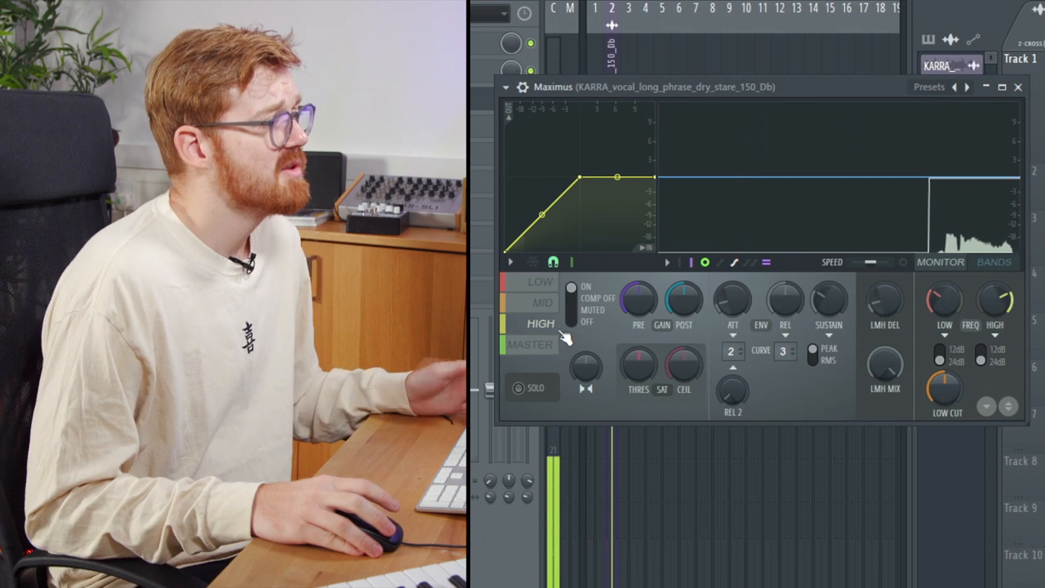
- Select Maximus's HIGH band, solo it, and show the BANDS split view
click(541, 303)
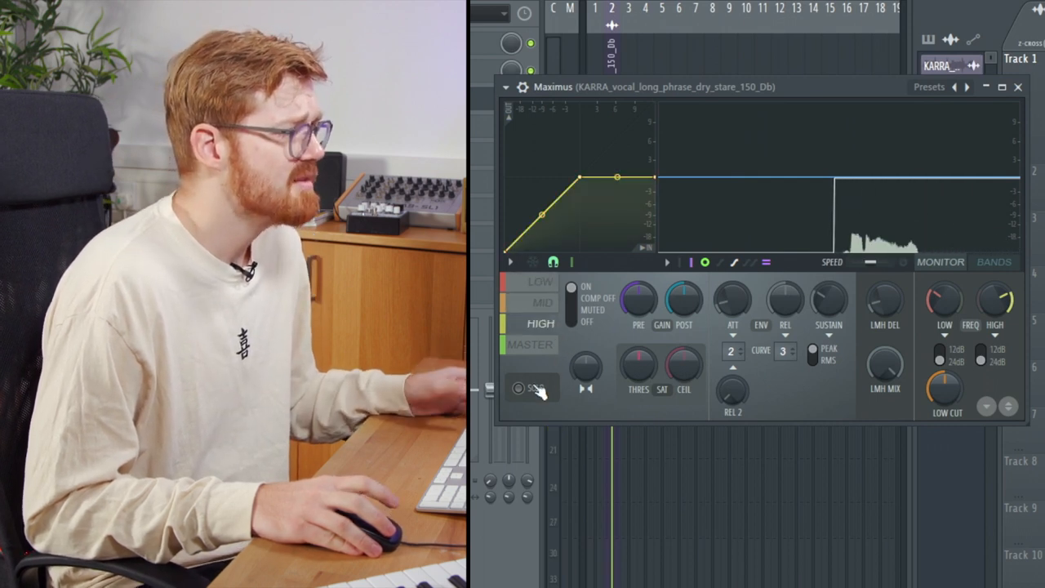
click(518, 387)
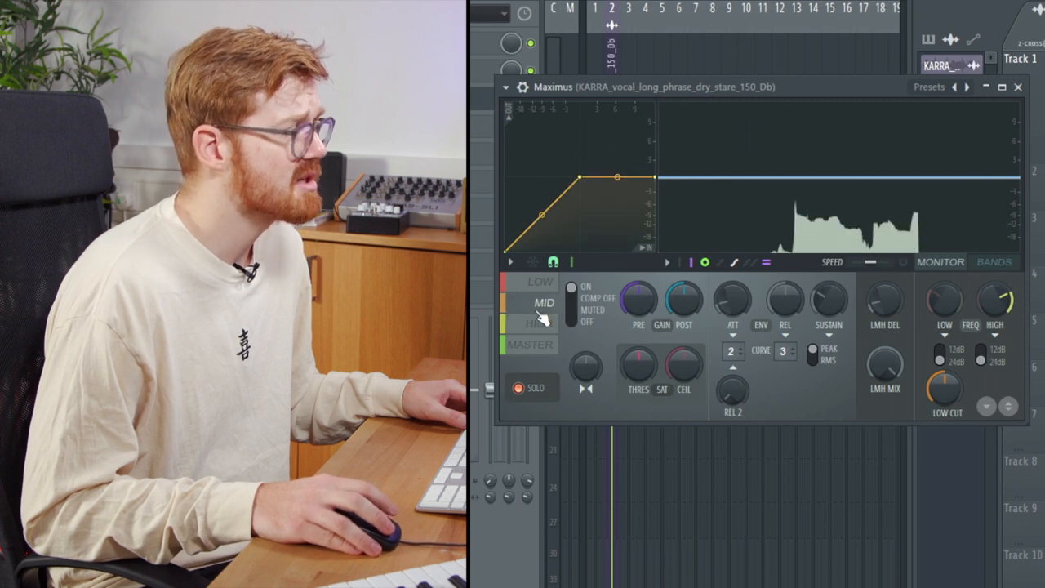
click(540, 323)
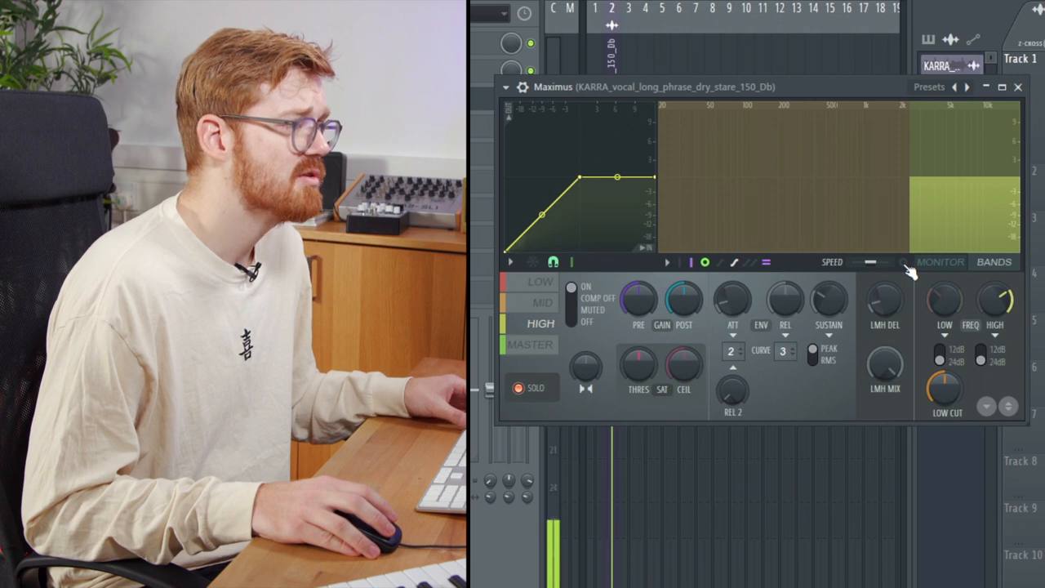
- Display the band split over the spectrum, reshape the HIGH band curve and turn SOLO off
click(902, 261)
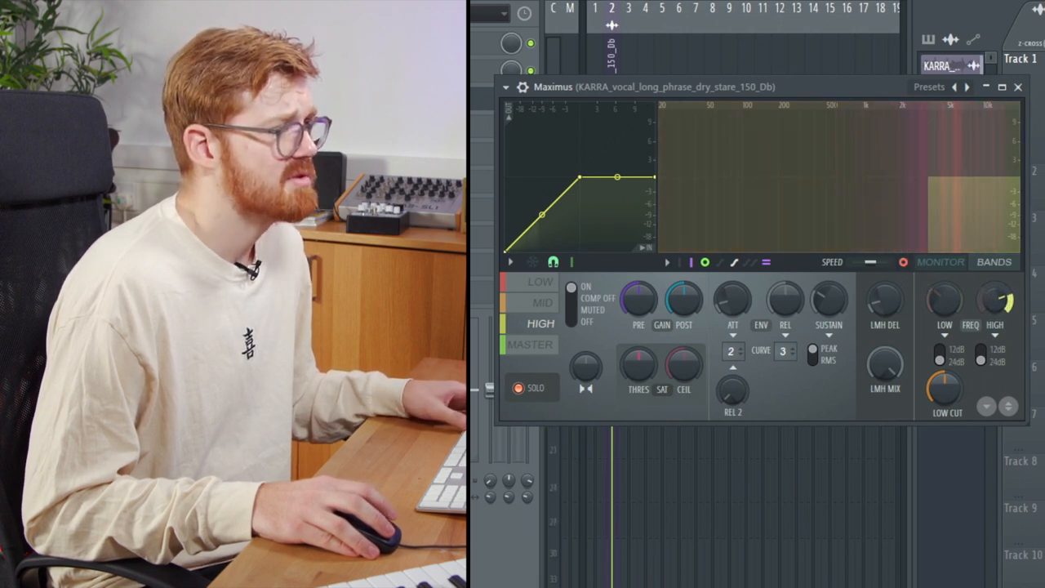
click(637, 299)
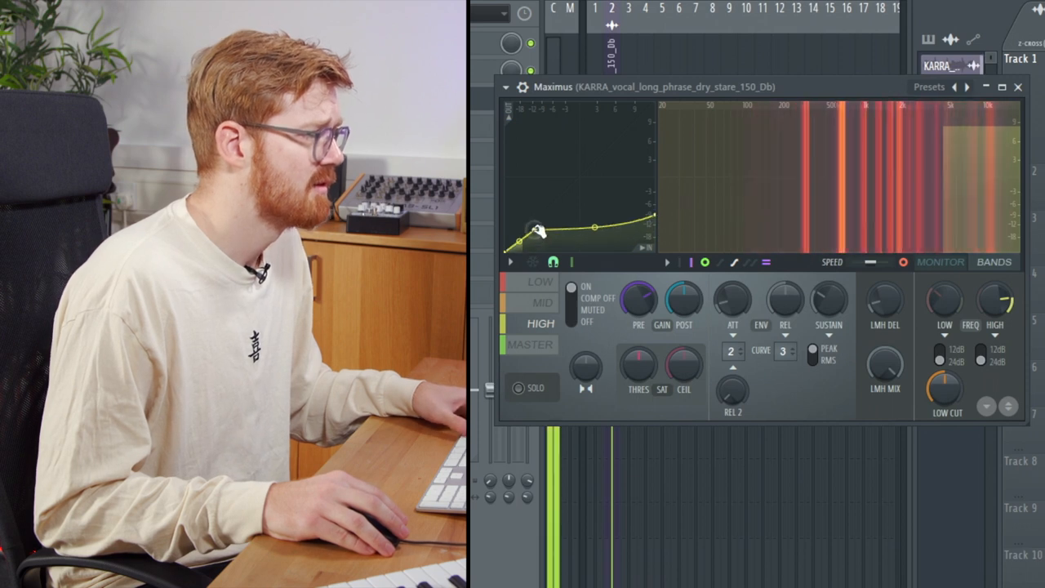
- Pull the HIGH band compression curve down and adjust its knee
drag(519, 244, 531, 236)
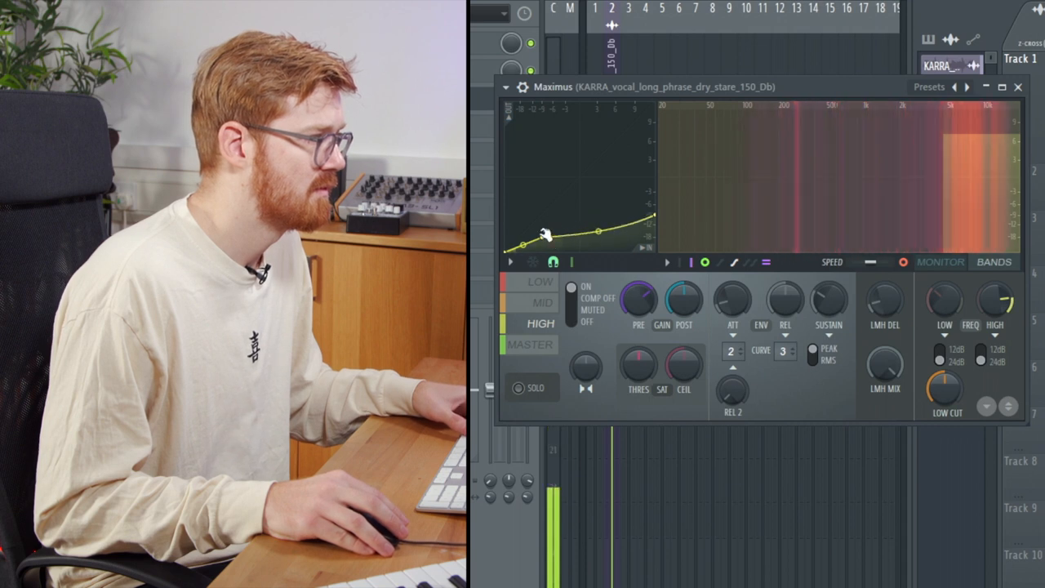
drag(545, 229, 548, 225)
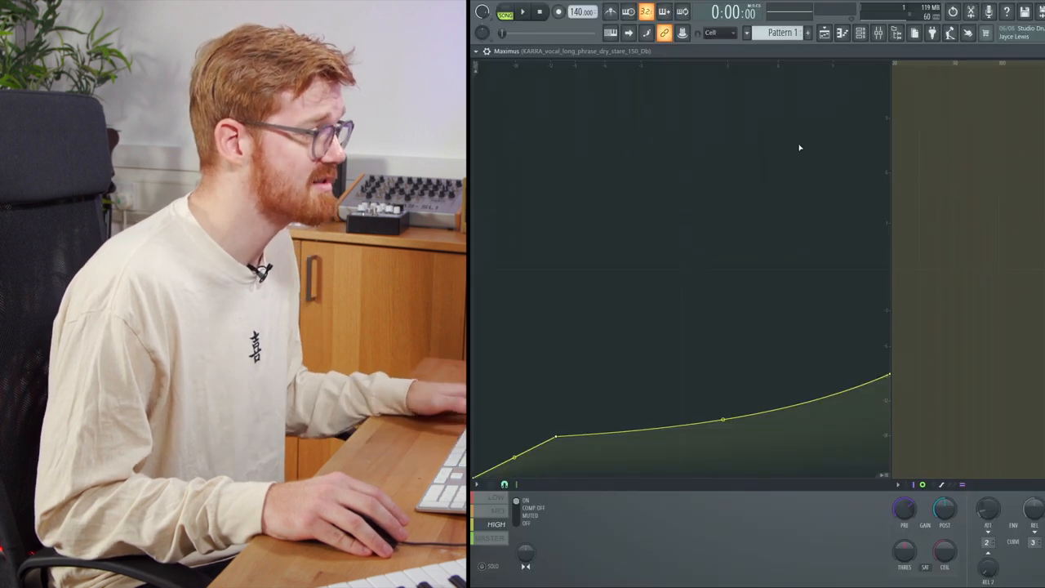
- Nudge the high-band curve's corner point, close Maximus and show the vocal's channel settings
click(522, 12)
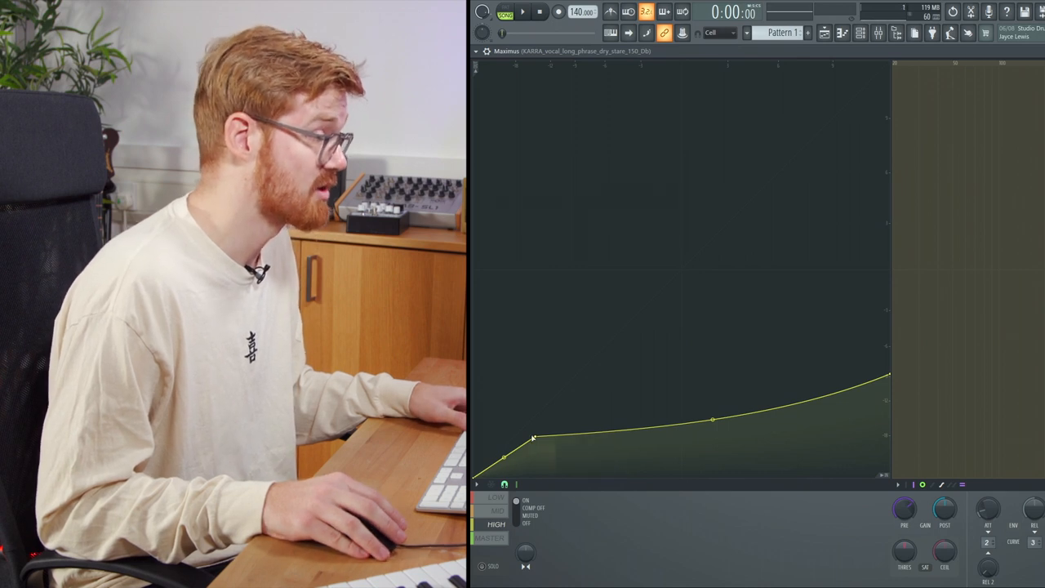
click(522, 12)
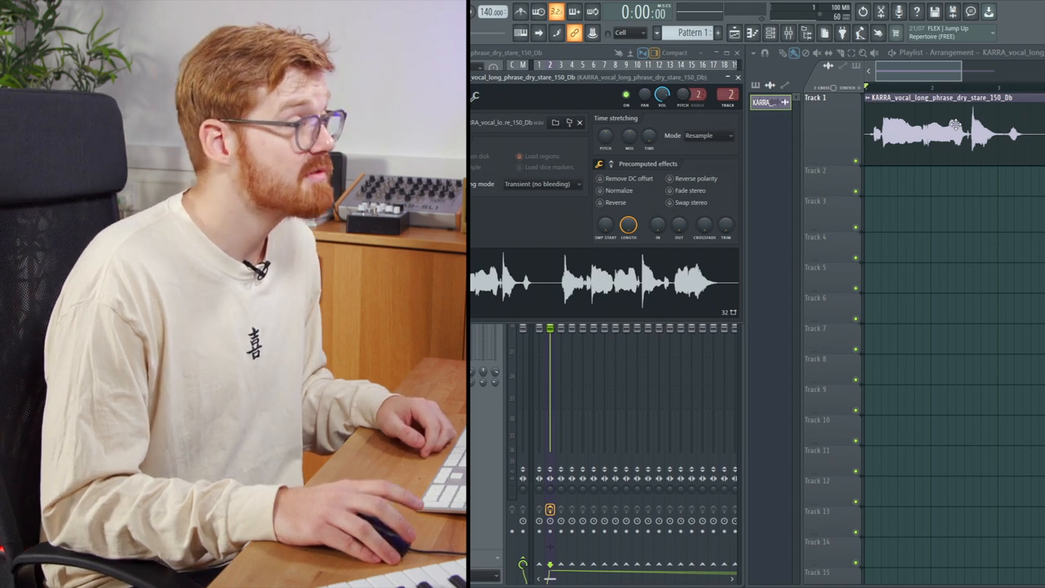
- Load the vocal sample into Edison via the waveform's Edit in audio editor option
right_click(604, 281)
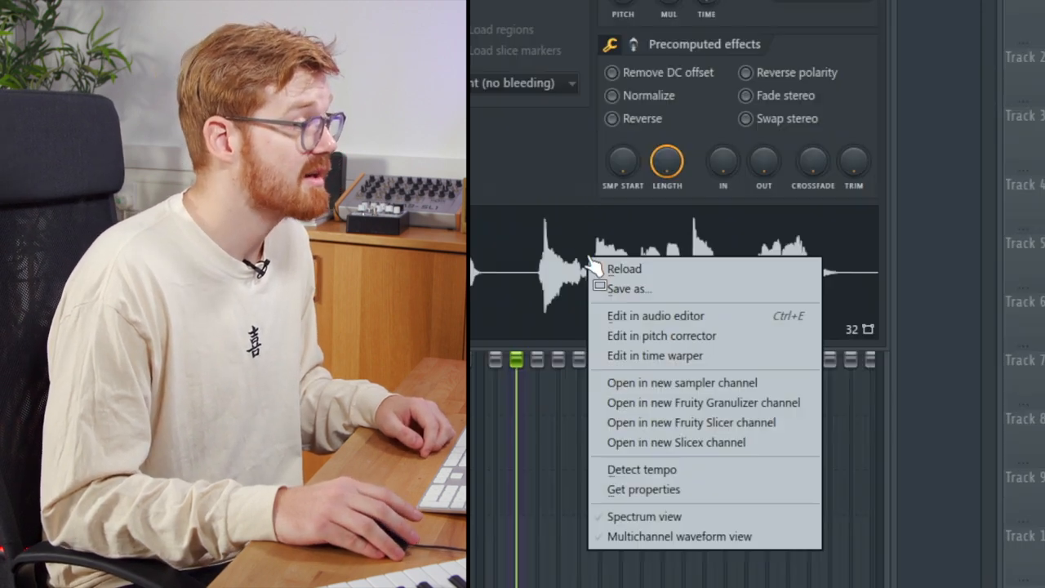
mouse_move(668, 316)
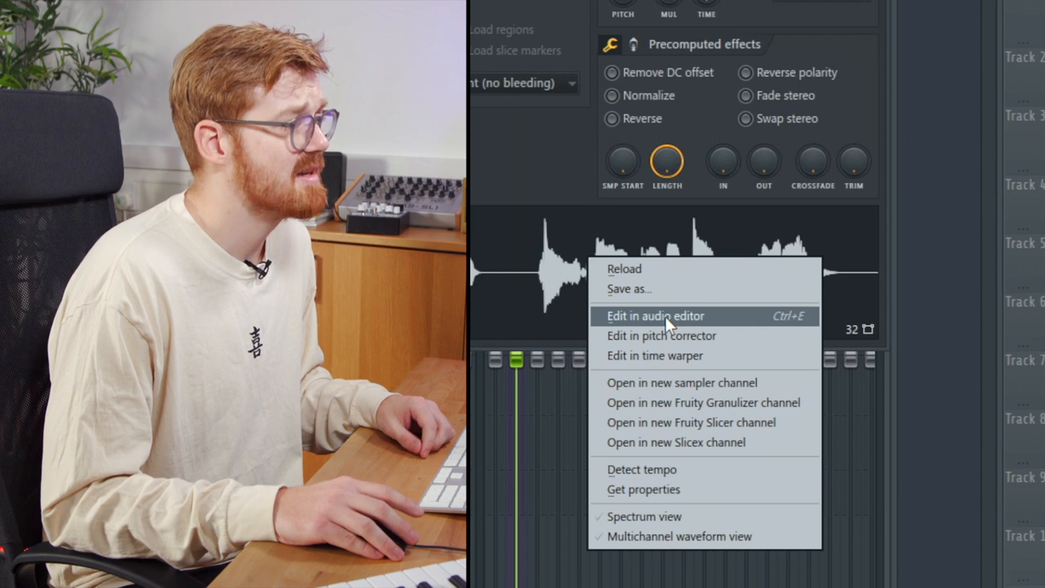
click(655, 315)
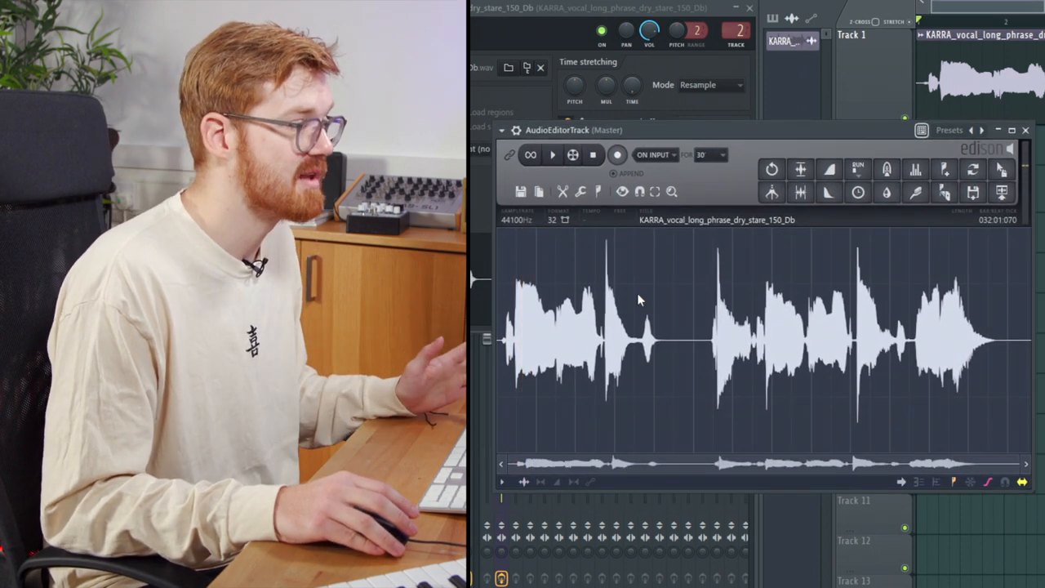
- Switch Edison to the Spectrum view and select an S sound region
right_click(639, 300)
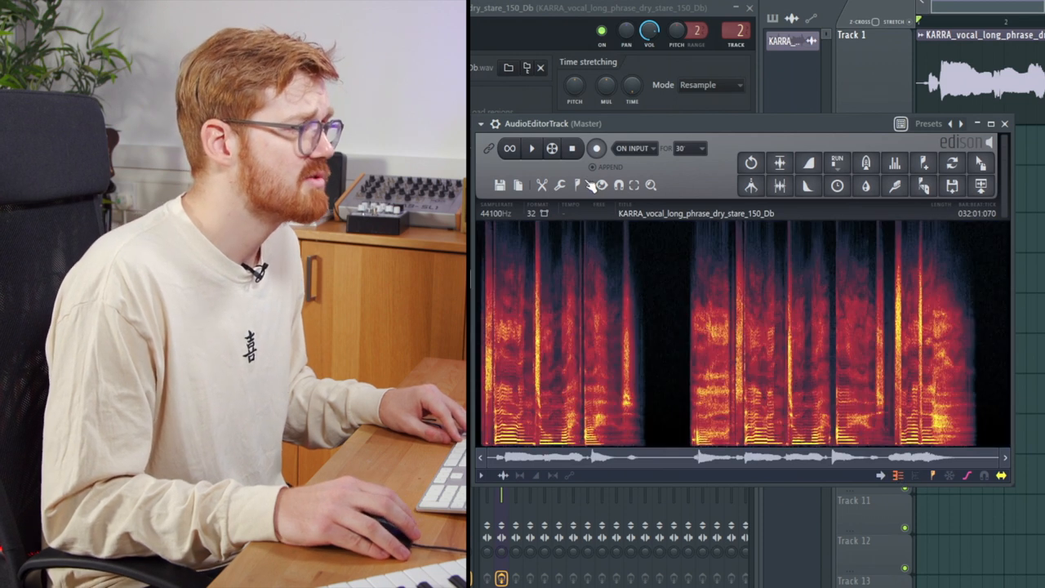
click(601, 185)
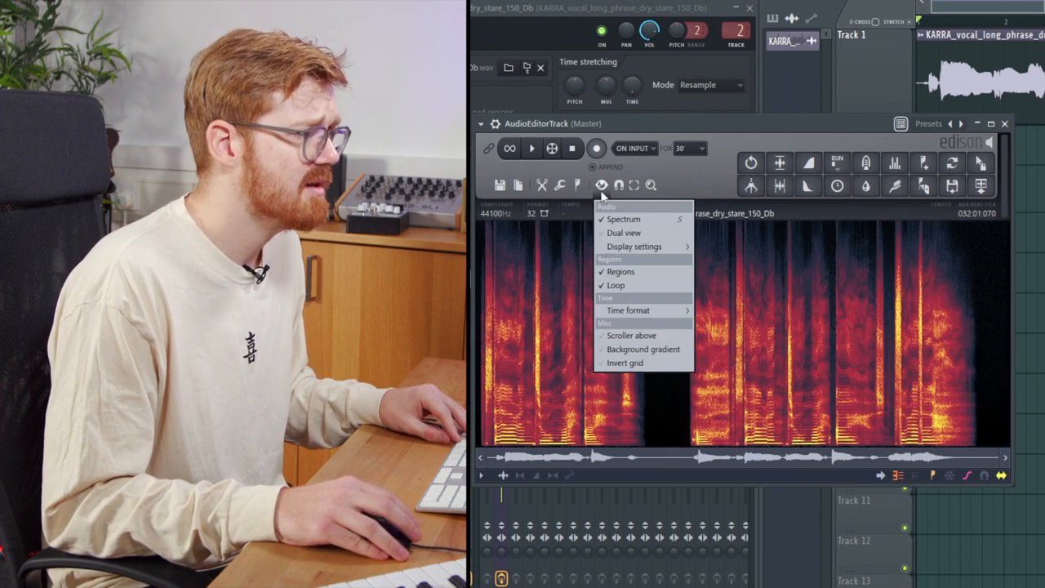
click(633, 245)
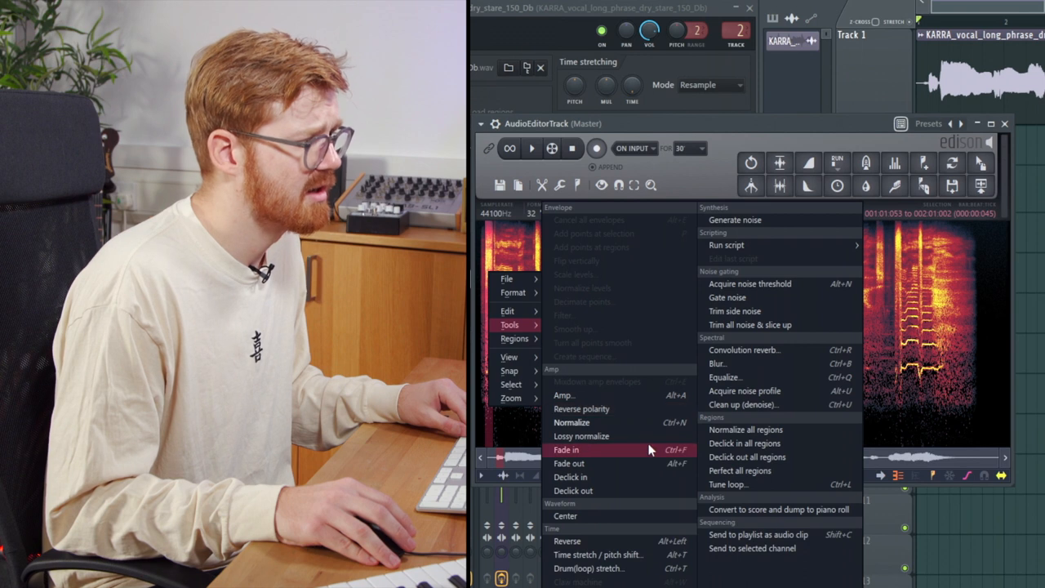
mouse_move(735, 377)
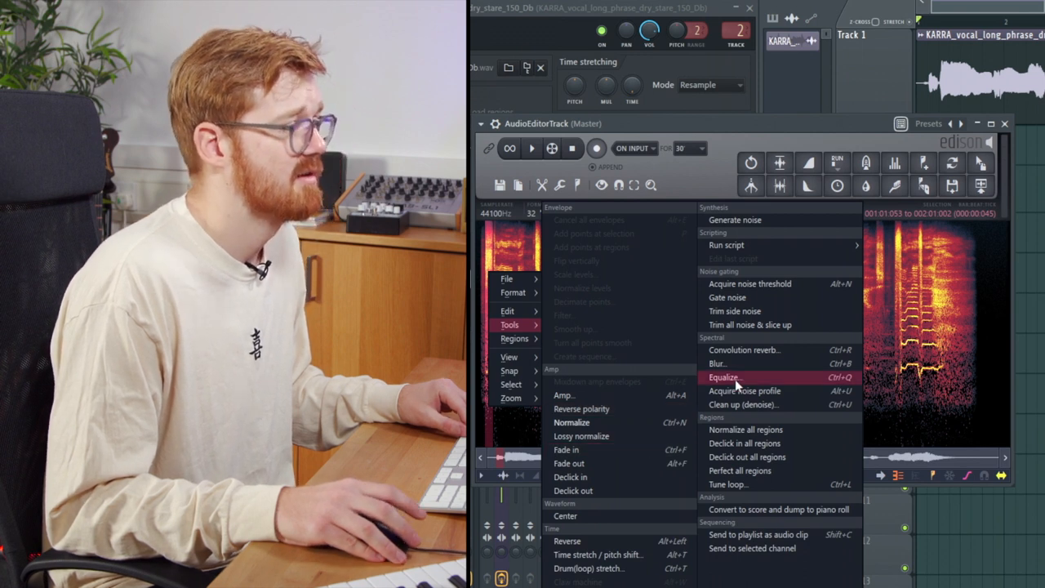
- Launch Tools > Equalize on the selected S sound
click(725, 376)
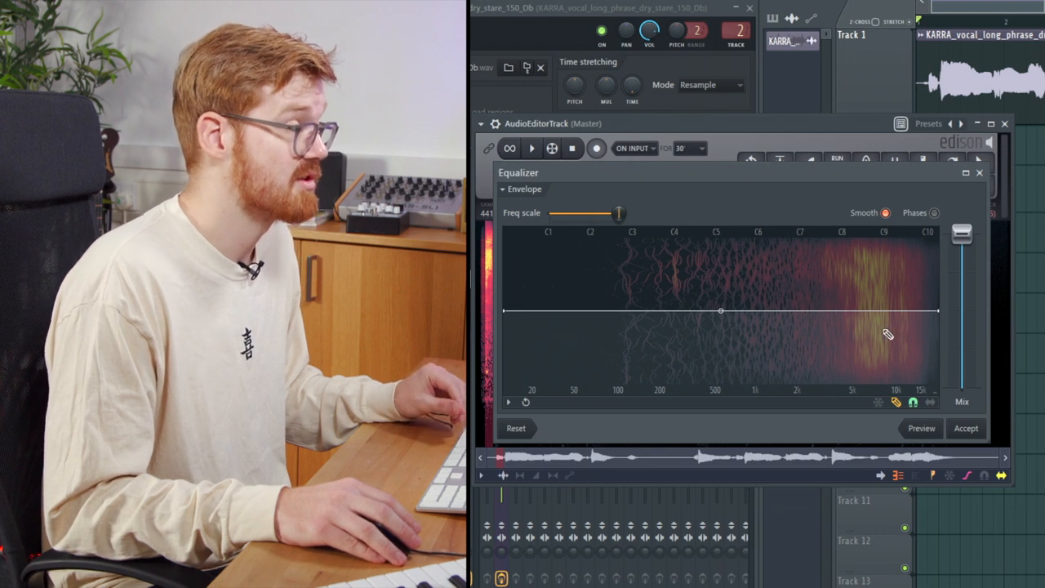
mouse_move(768, 315)
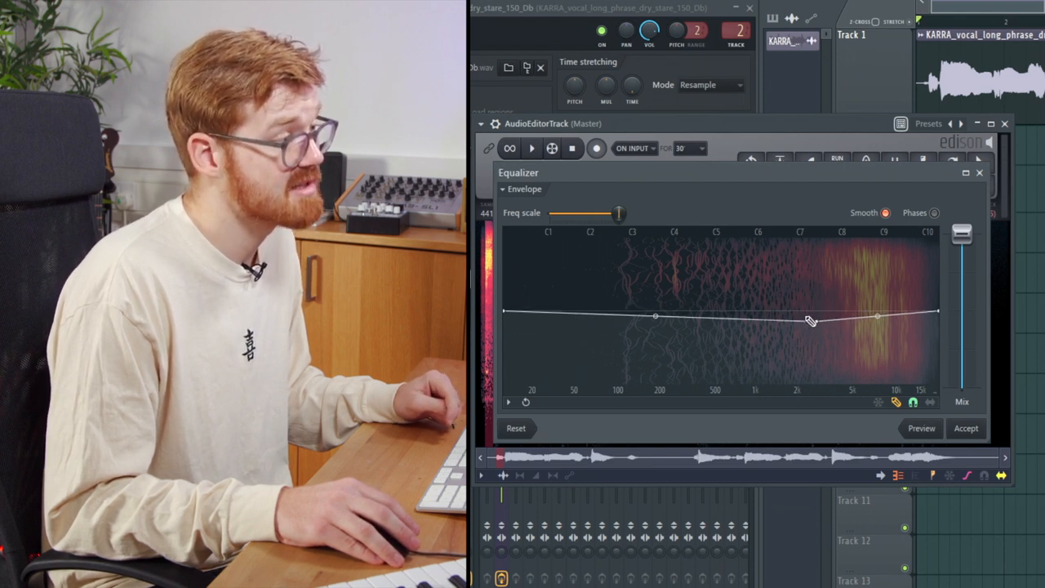
- Draw a deep EQ dip from about 3k to 15k and accept it
drag(808, 318, 873, 375)
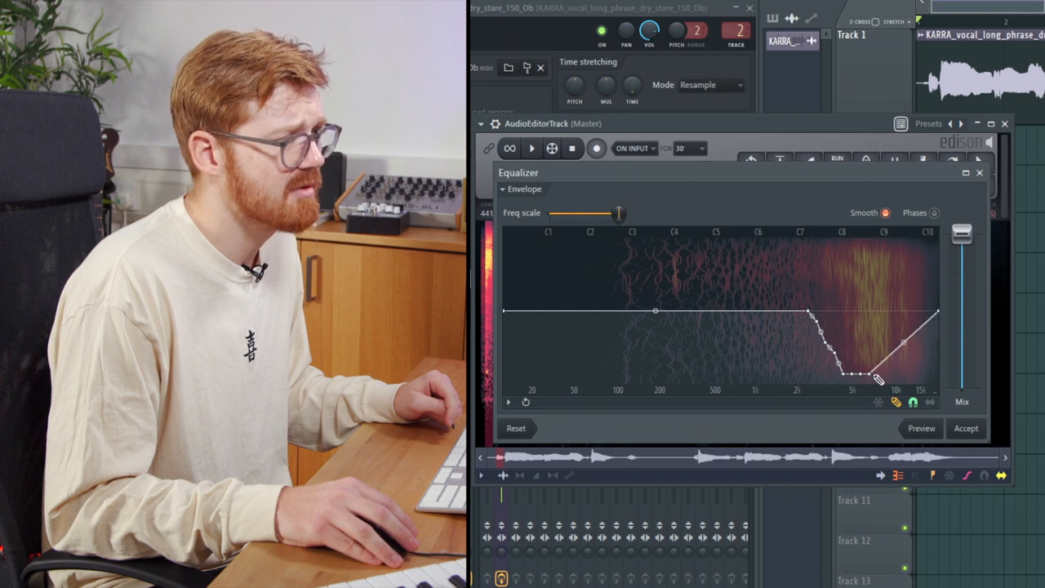
drag(877, 376, 893, 371)
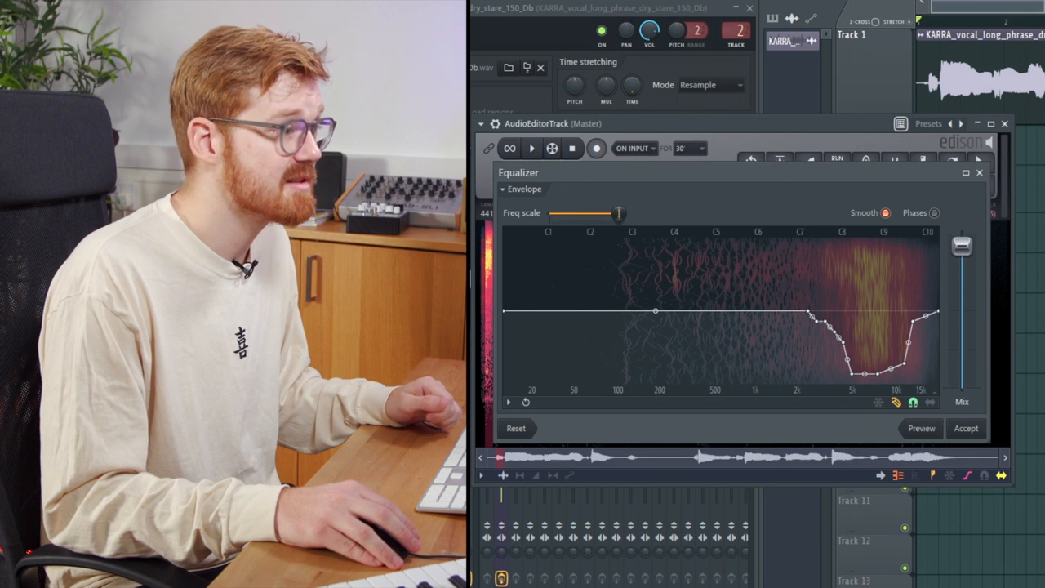
drag(962, 245, 962, 351)
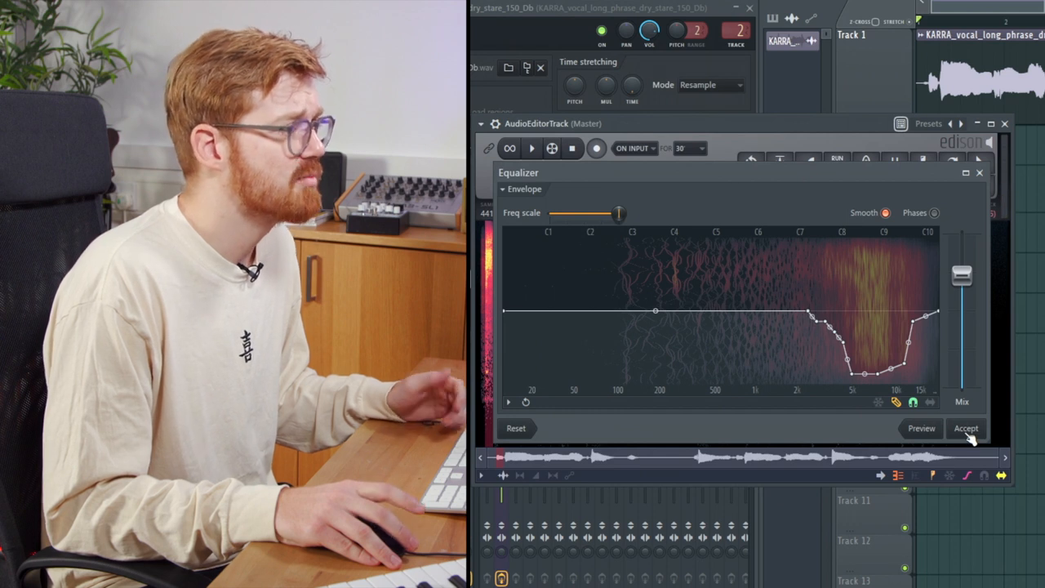
click(965, 428)
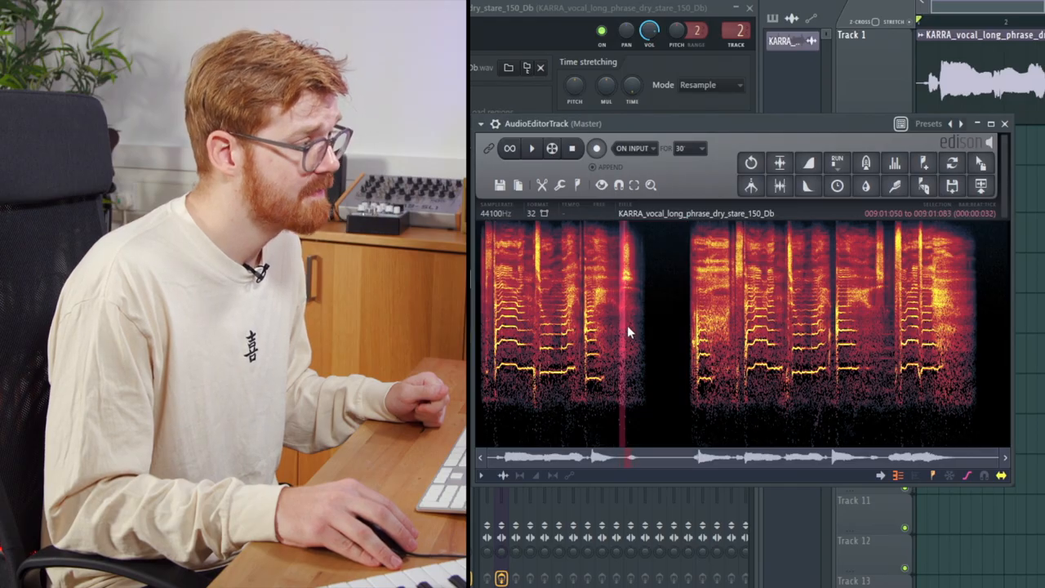
- Select the next S sound, equalize it with a high-frequency dip, and accept
click(531, 148)
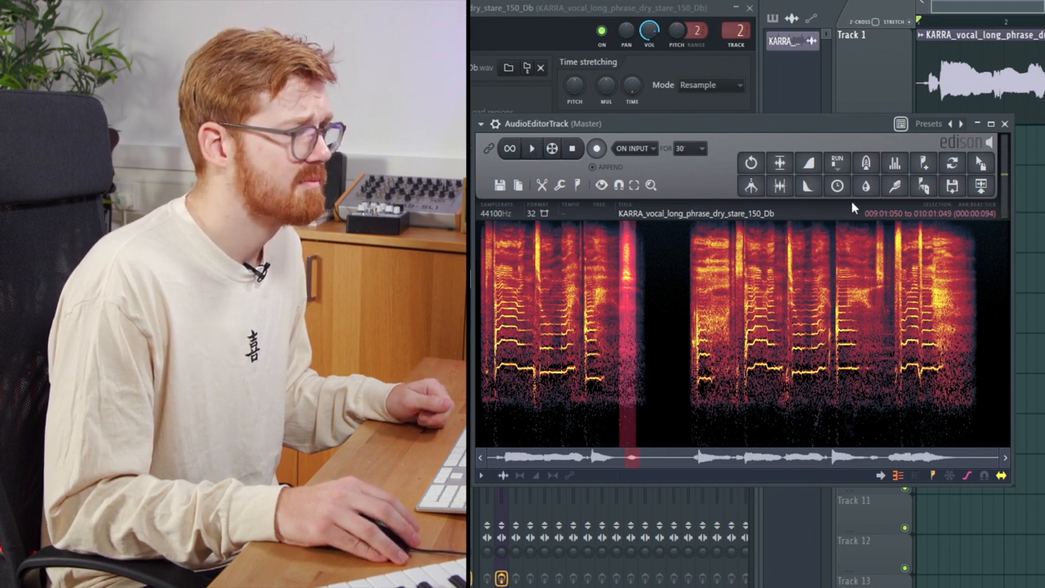
right_click(628, 273)
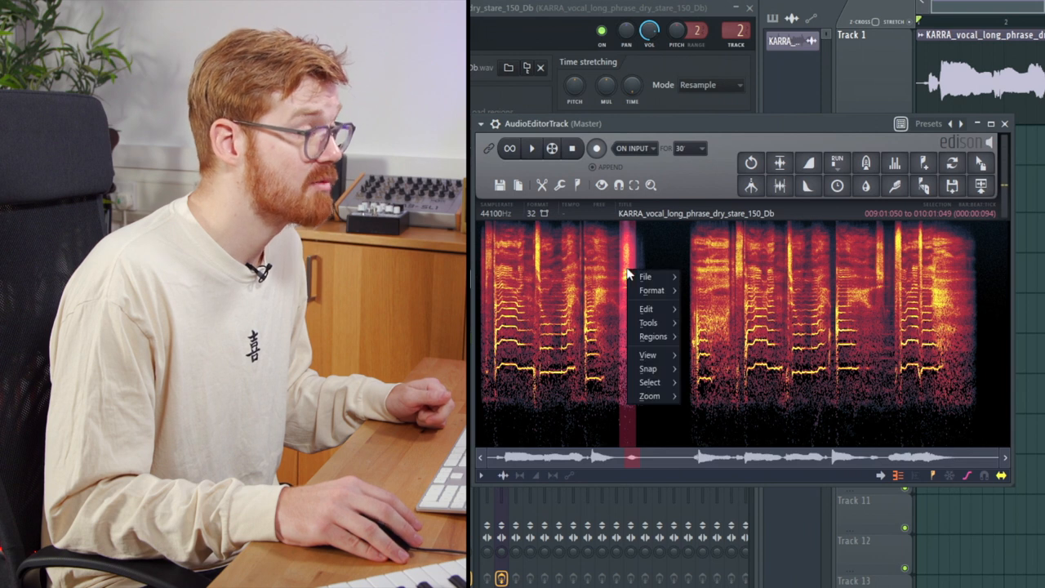
click(647, 321)
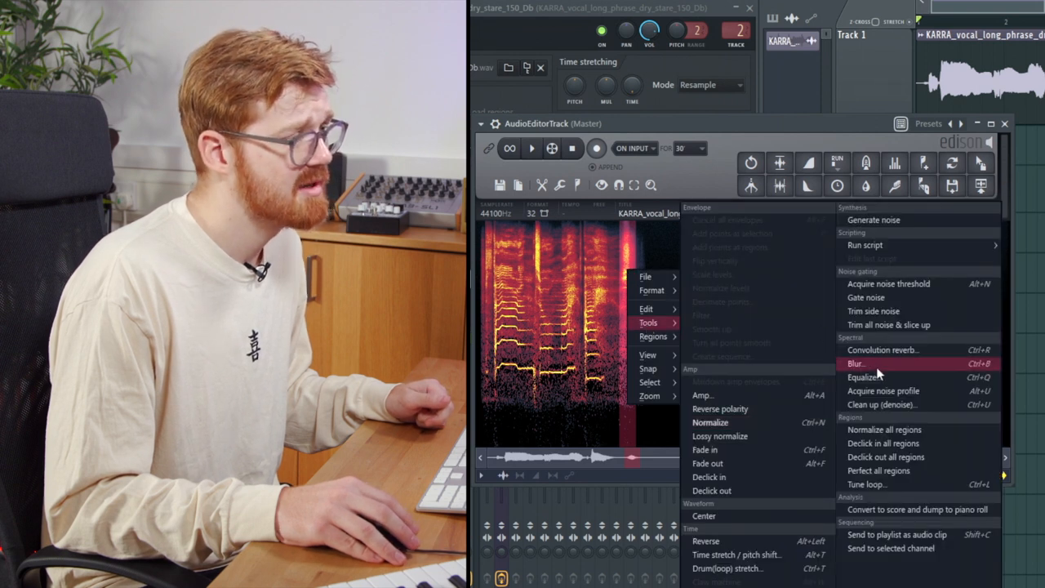
click(864, 376)
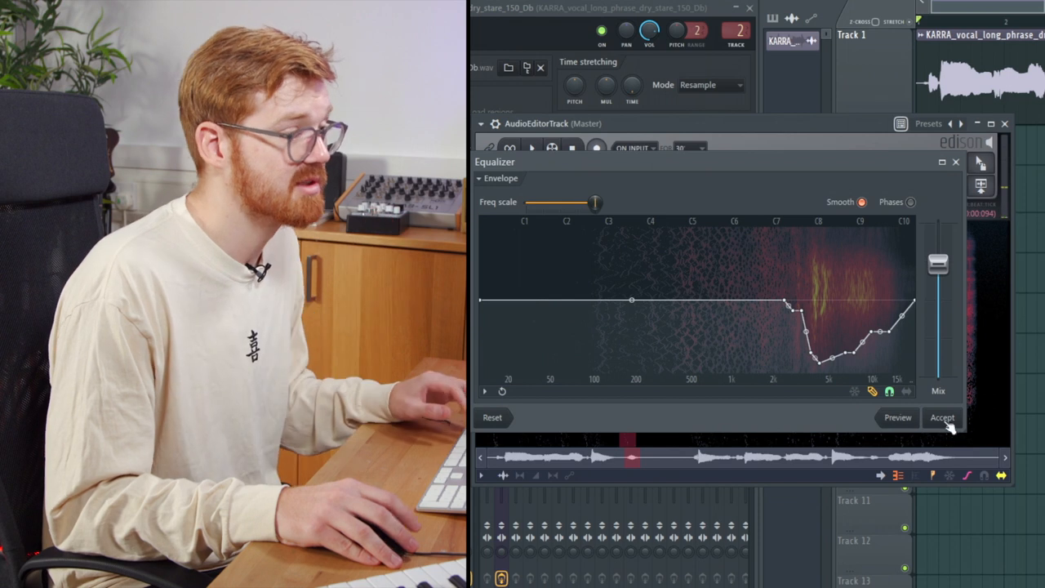
click(941, 417)
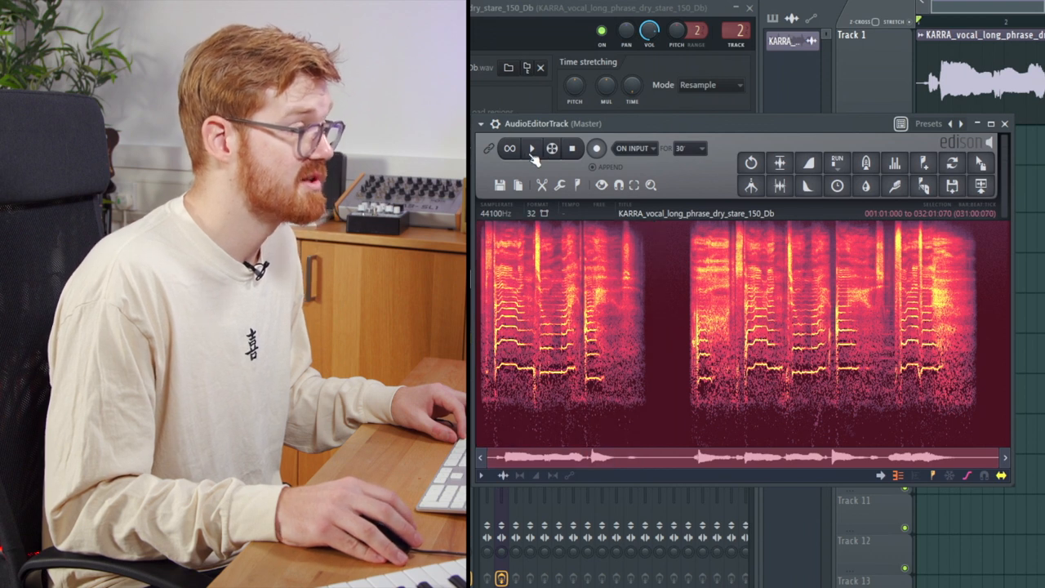
click(531, 148)
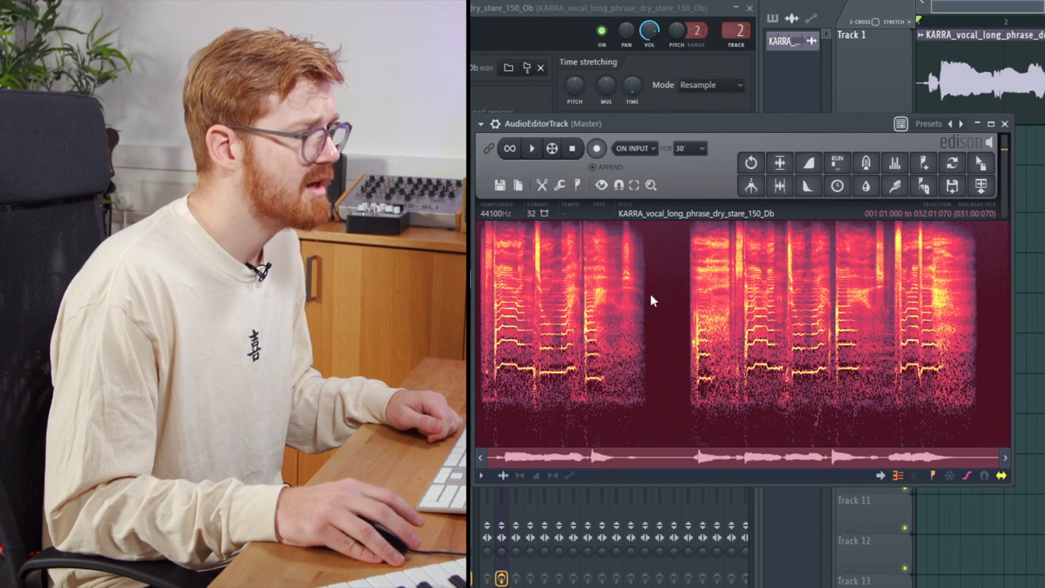
mouse_move(759, 216)
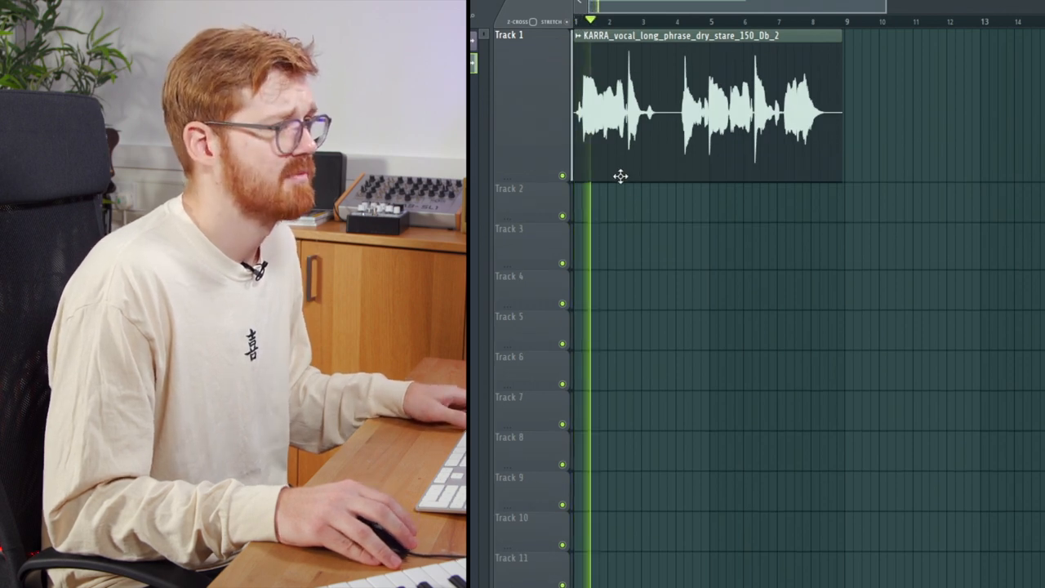
- Move the playhead near bar 2 of the de-essed vocal clip on Track 1
click(630, 23)
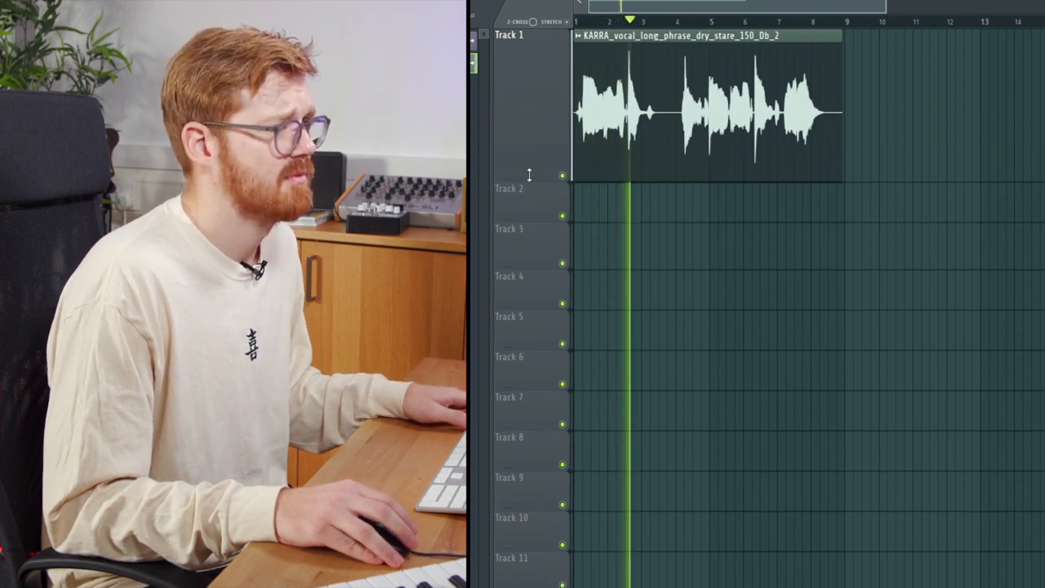